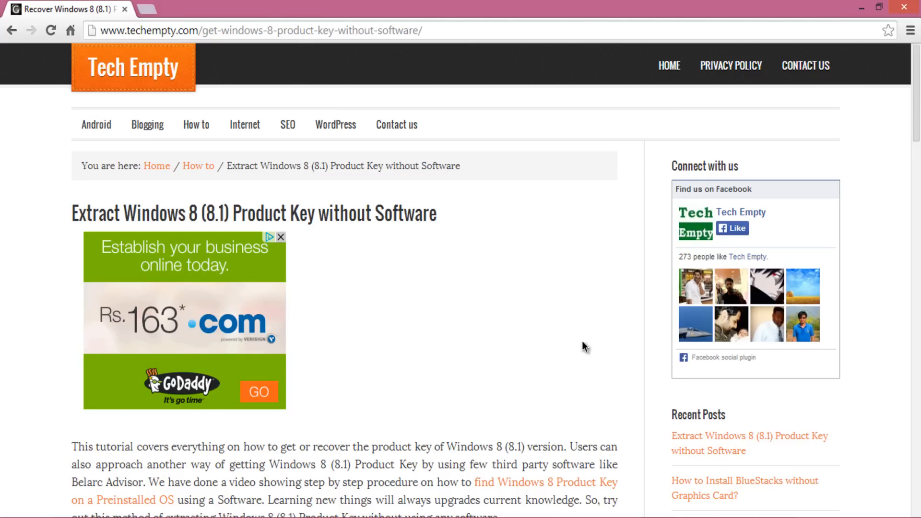
# Scroll the Tech Empty article down to the product-key recovery script
pyautogui.scroll(-3)
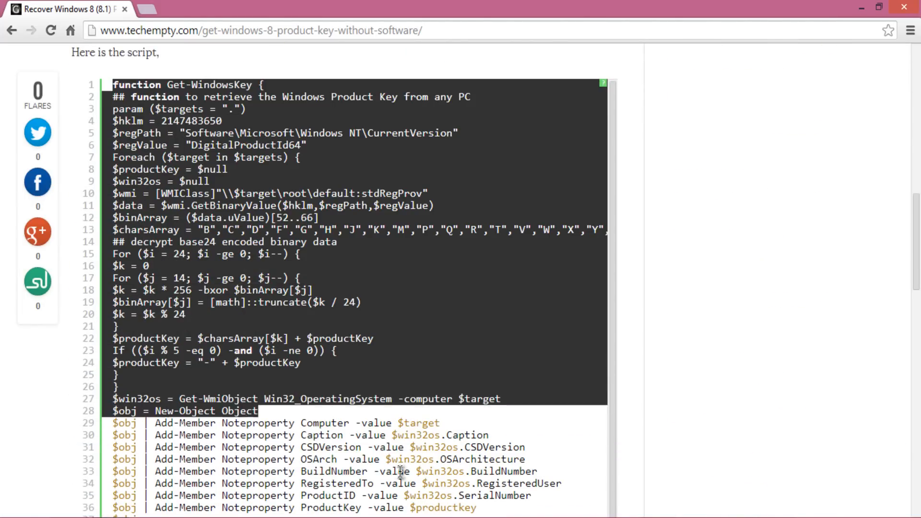
pyautogui.scroll(-3)
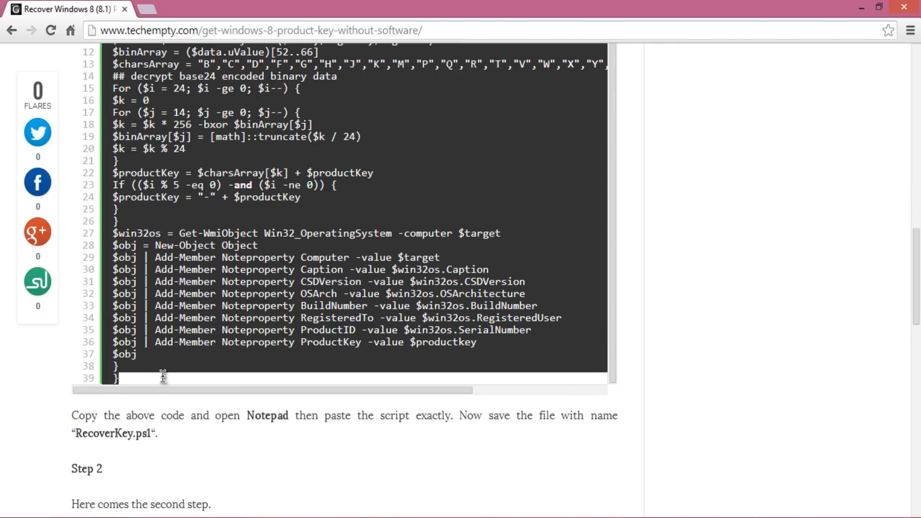
pyautogui.moveTo(166, 384)
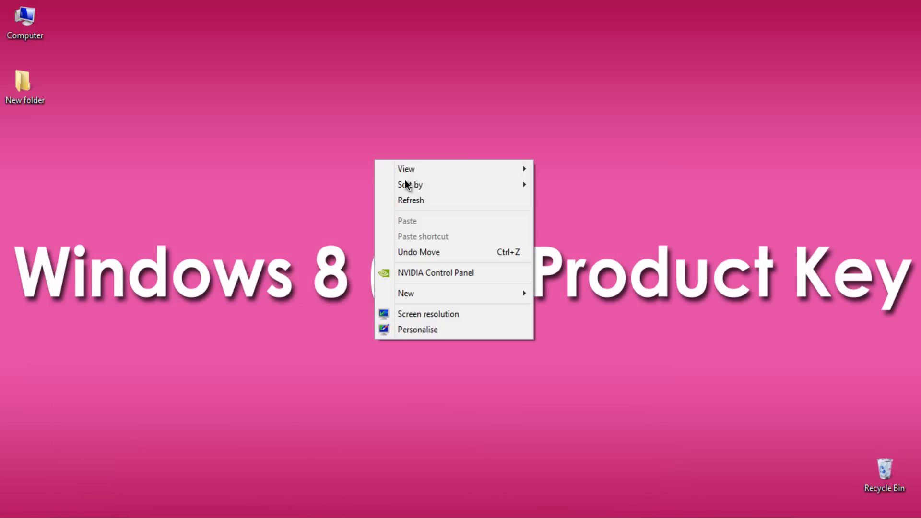
# Create a new text document on the desktop and save the script as RecoverKey.ps
pyautogui.click(405, 294)
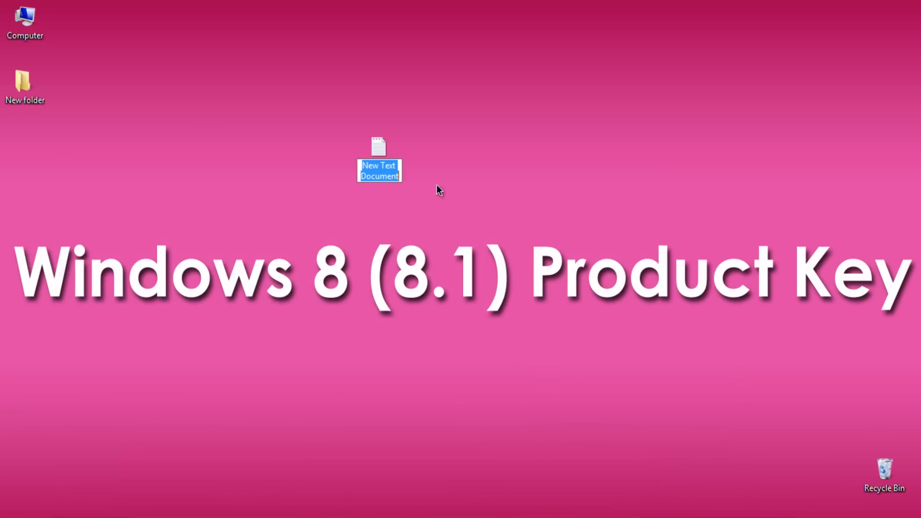
pyautogui.doubleClick(379, 155)
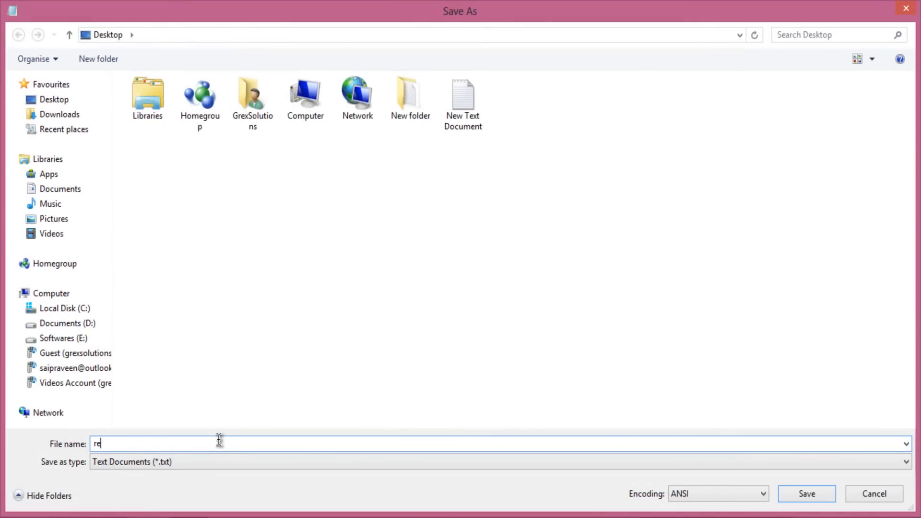
pyautogui.write('R')
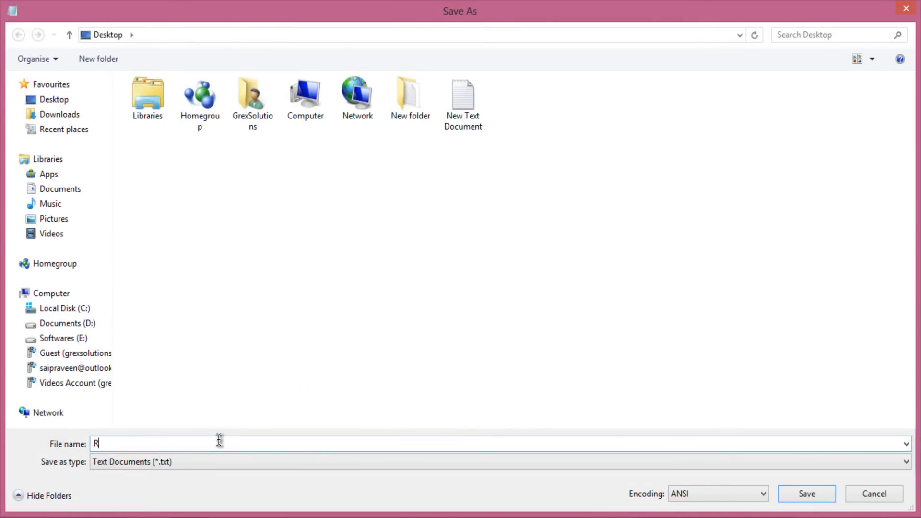
pyautogui.write('ecoverKey.ps')
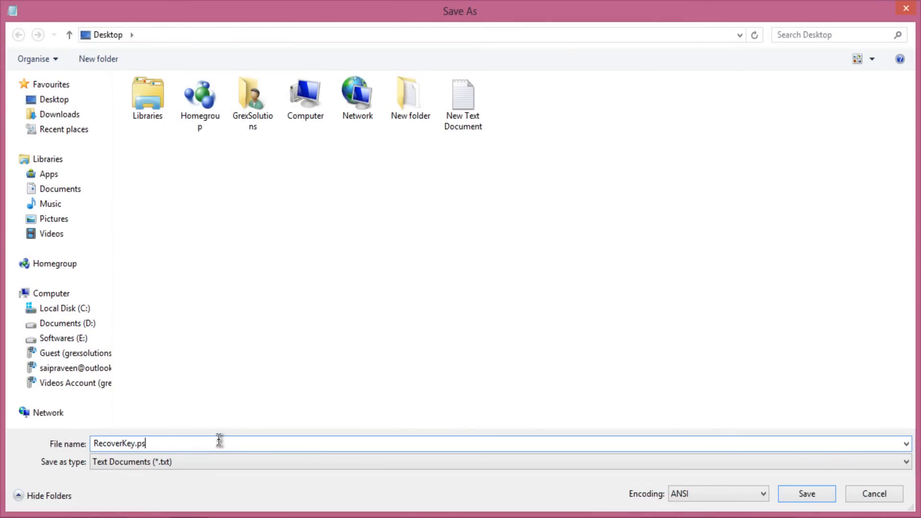
pyautogui.click(806, 493)
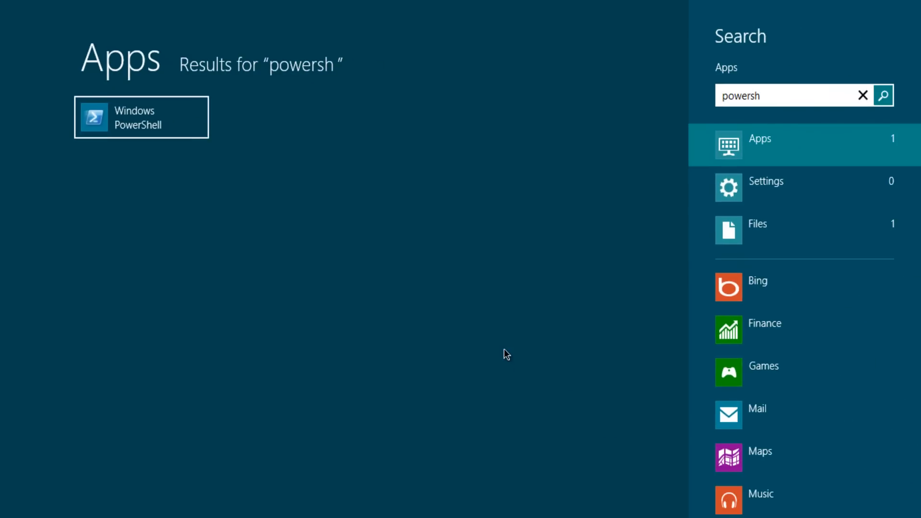
# Run Windows PowerShell as administrator from the Start screen search result
pyautogui.rightClick(141, 118)
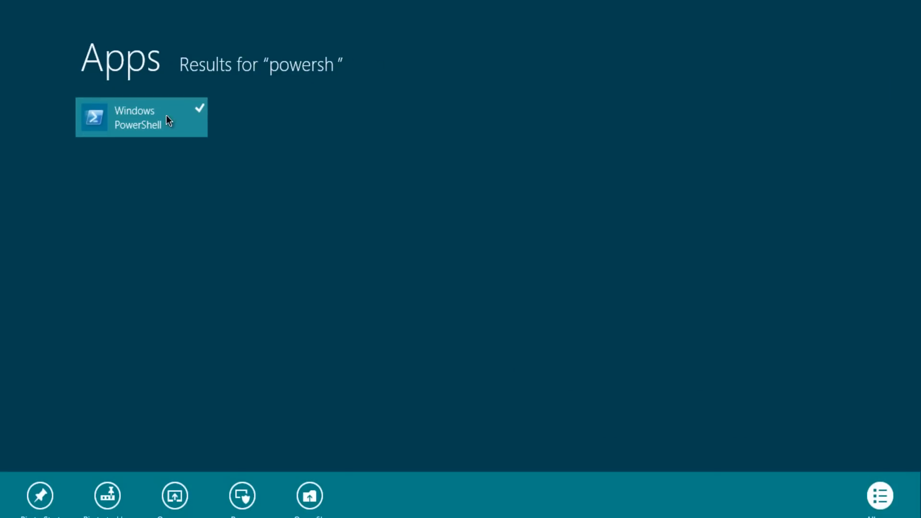
pyautogui.click(141, 118)
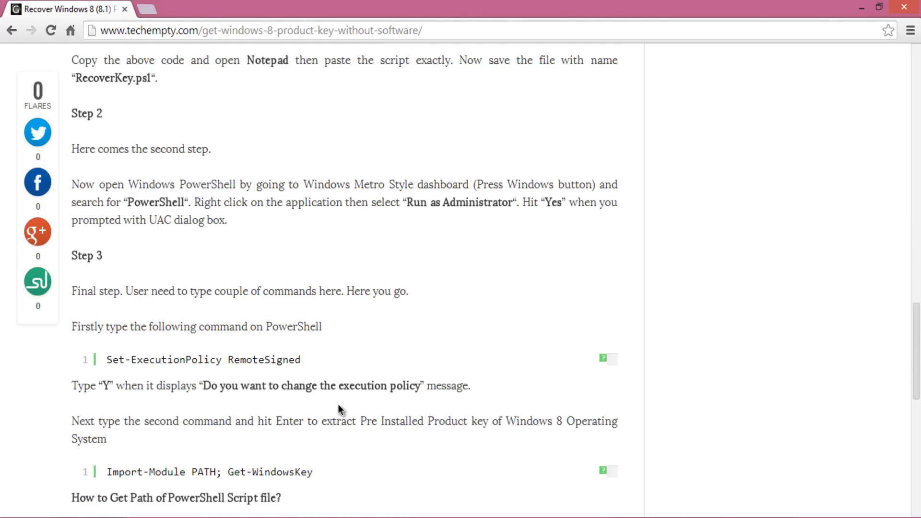
# Scroll to Step 3 and select the Set-ExecutionPolicy RemoteSigned command for copying
pyautogui.scroll(-3)
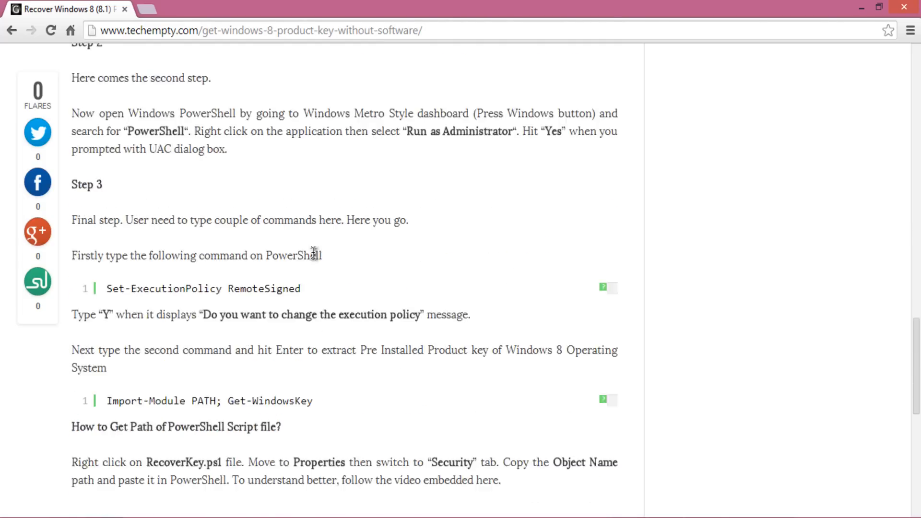
pyautogui.scroll(-3)
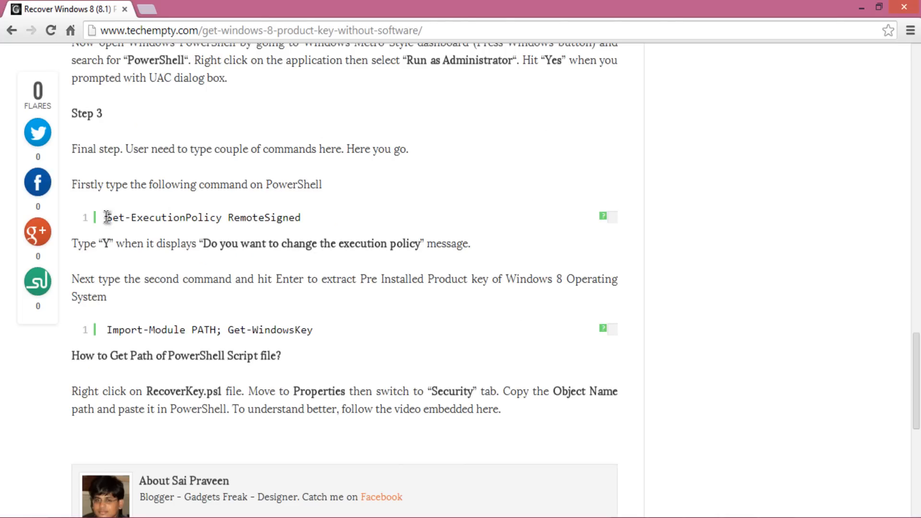
pyautogui.doubleClick(161, 217)
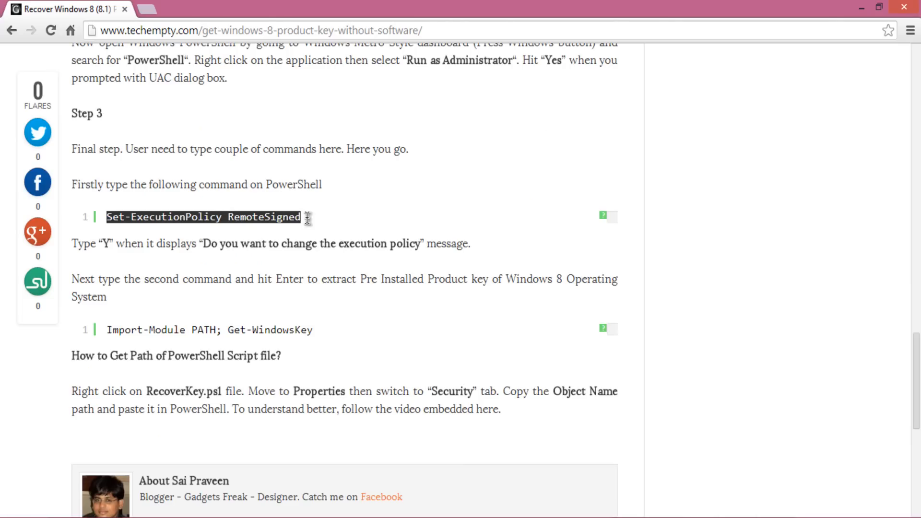
pyautogui.moveTo(298, 231)
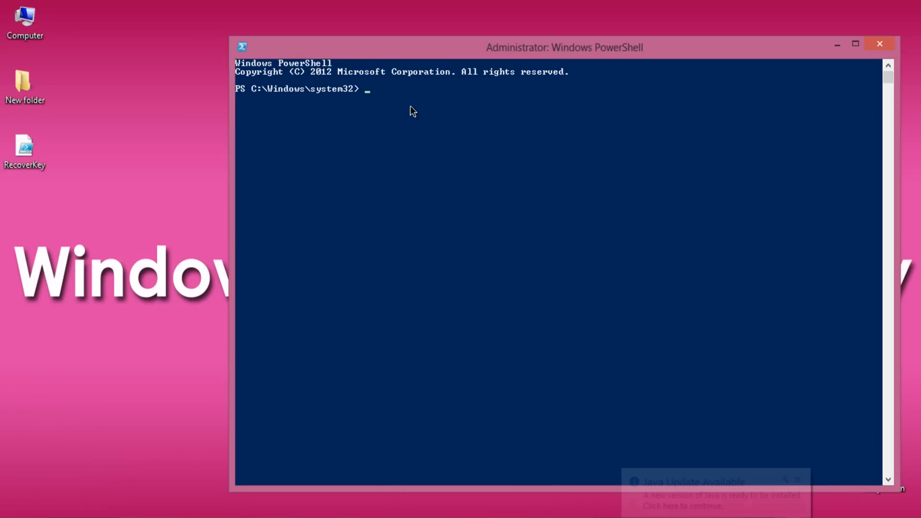
# Run Set-ExecutionPolicy RemoteSigned at the prompt and confirm with Y
pyautogui.write('Set-ExecutionPolicy RemoteSigned')
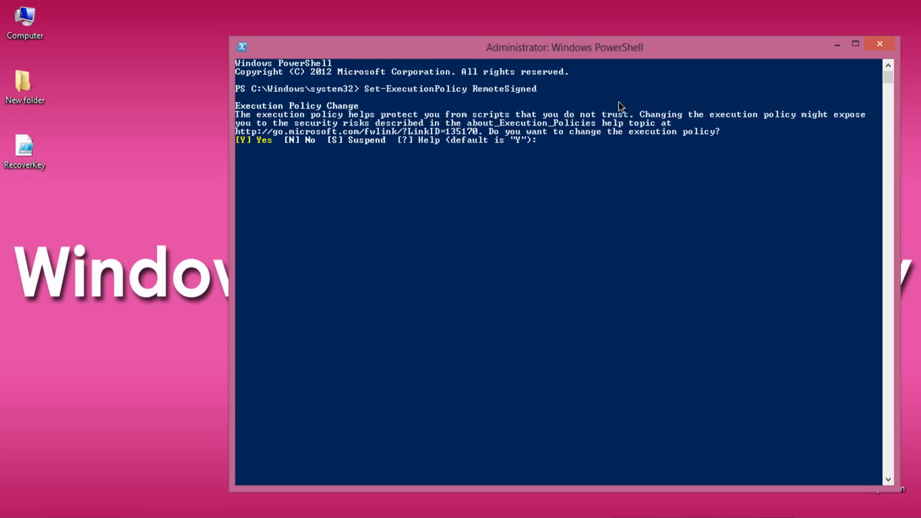
pyautogui.write('Y')
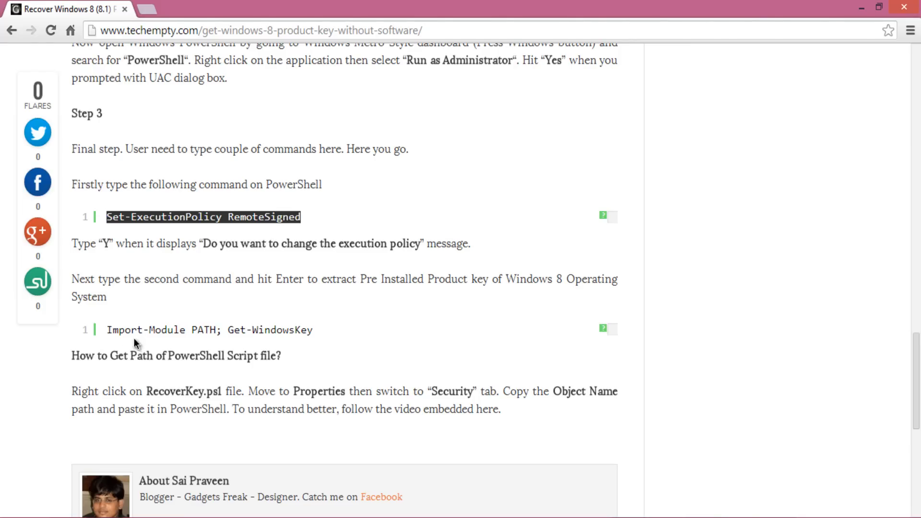
pyautogui.moveTo(108, 329)
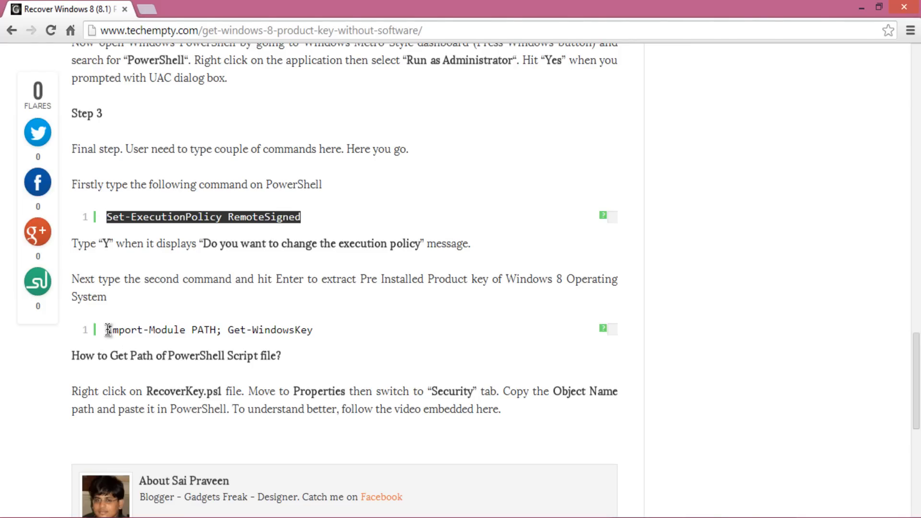
pyautogui.moveTo(114, 345)
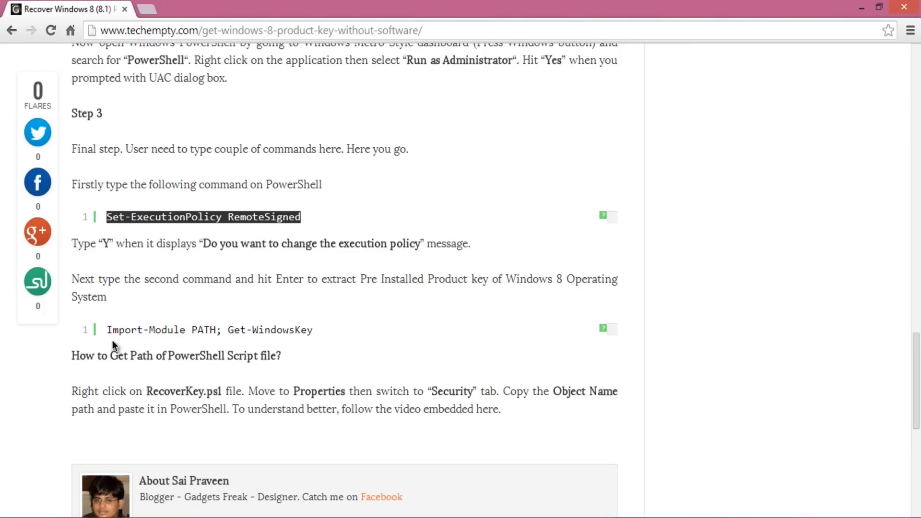
pyautogui.moveTo(205, 341)
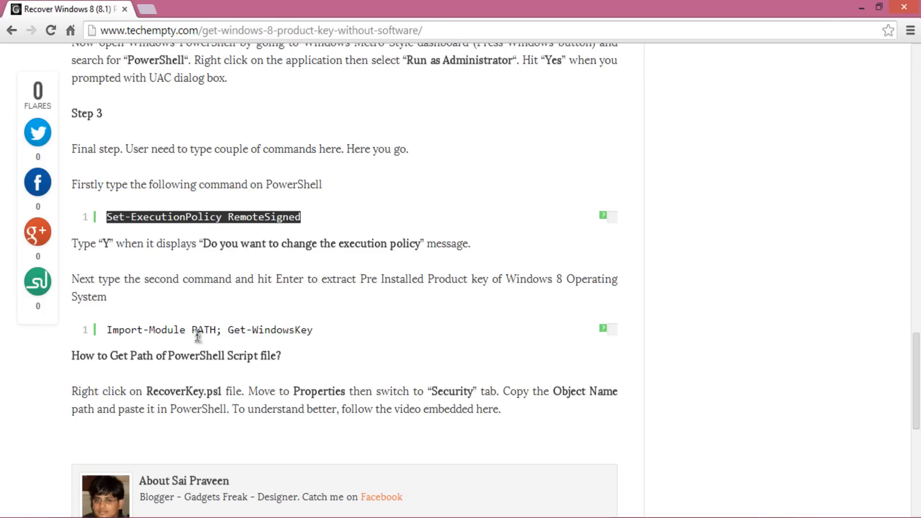
pyautogui.moveTo(330, 336)
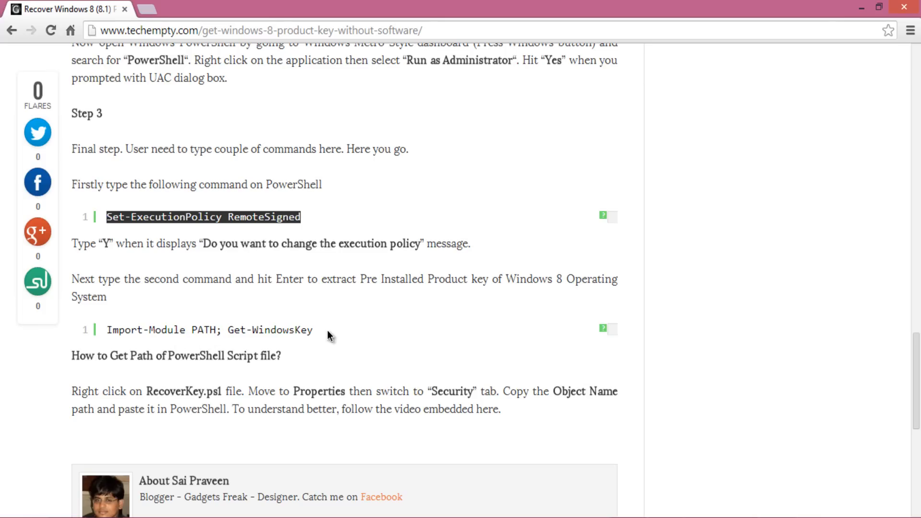
# Select the Import-Module PATH; Get-WindowsKey line and copy it from the context menu
pyautogui.doubleClick(127, 329)
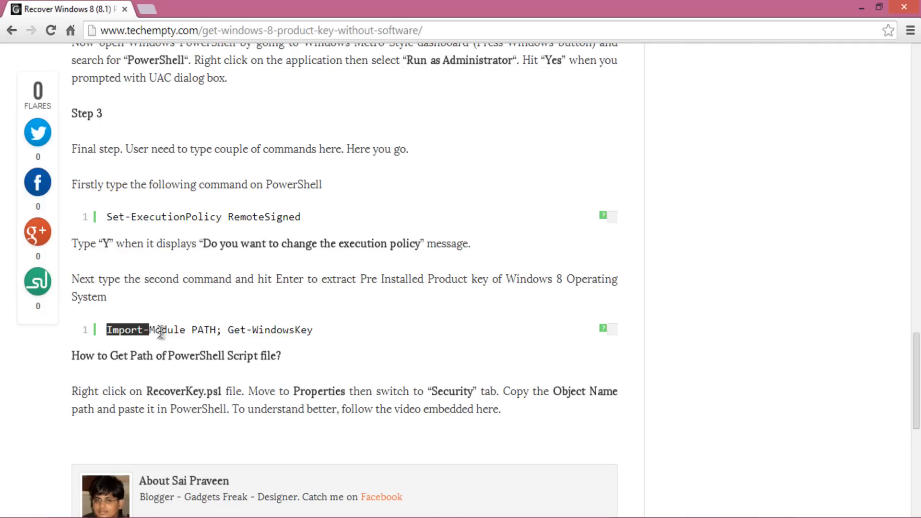
pyautogui.rightClick(286, 329)
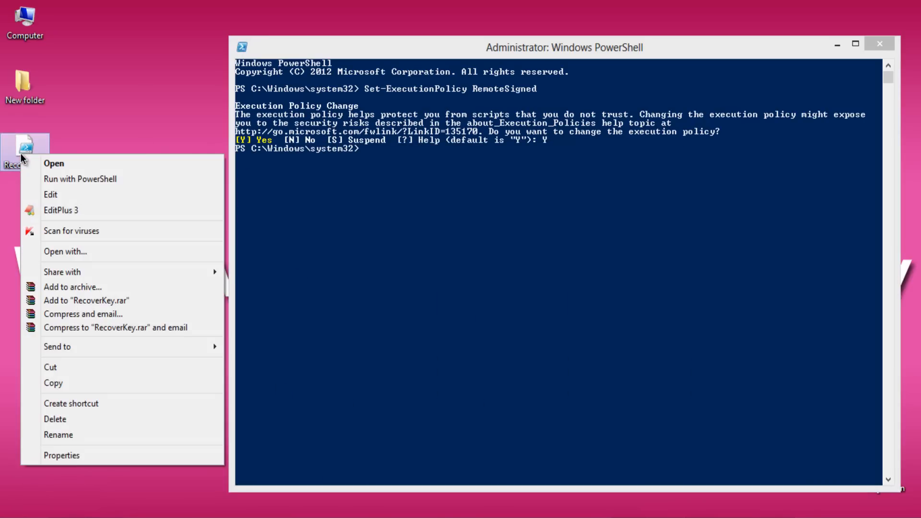
pyautogui.moveTo(412, 174)
pyautogui.write('Import-Module PATH; Get-WindowsKey')
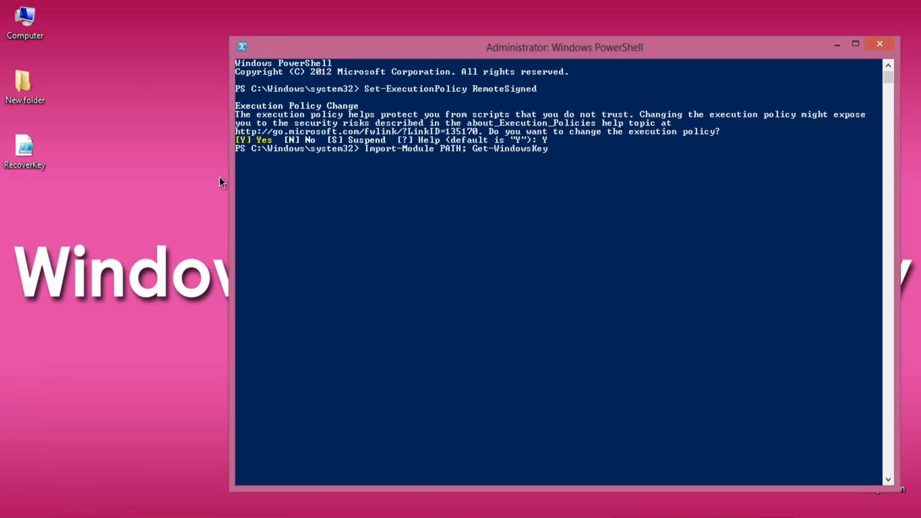
# Copy the full object path of RecoverKey.ps1 from the file's Properties Security details
pyautogui.rightClick(25, 150)
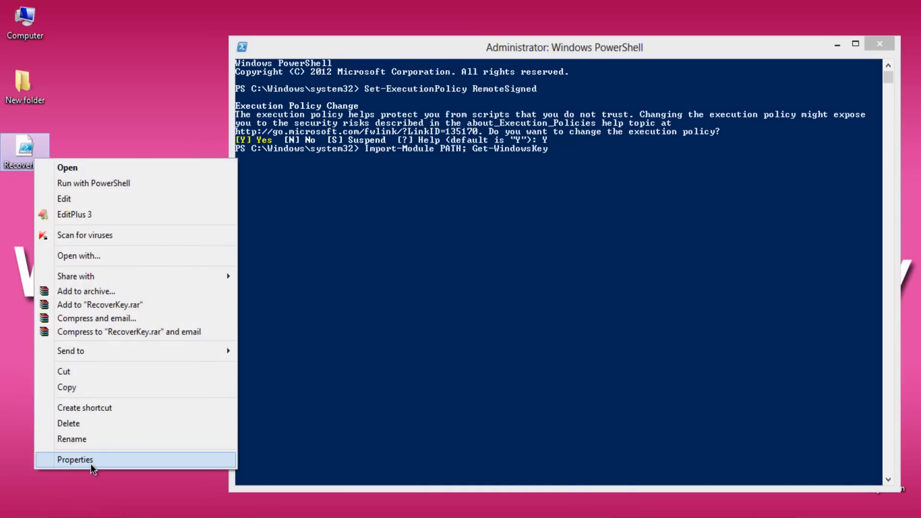
pyautogui.click(74, 460)
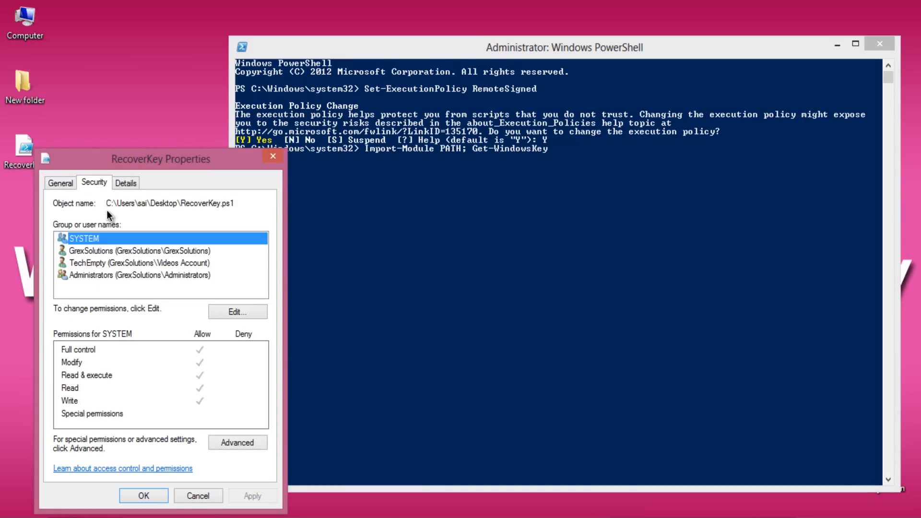
pyautogui.doubleClick(170, 204)
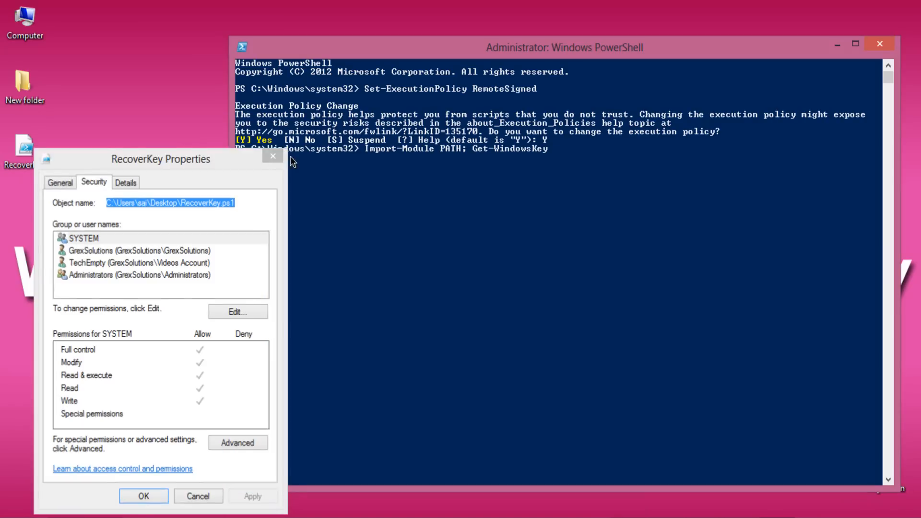
pyautogui.click(272, 157)
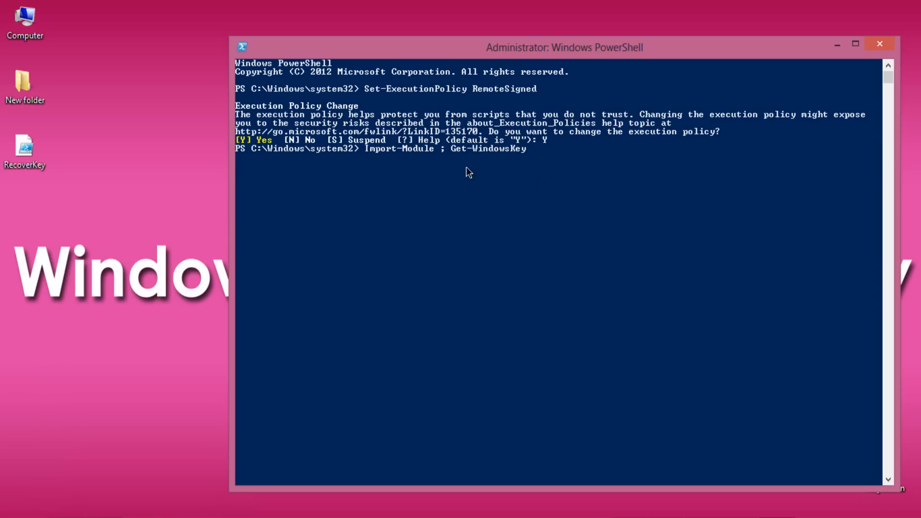
# Run Import-Module with C:\Users\sai\Desktop\RecoverKey.ps1 and Get-WindowsKey
pyautogui.write('C:\\Users\\sai\\Desktop\\RecoverKey.ps1')
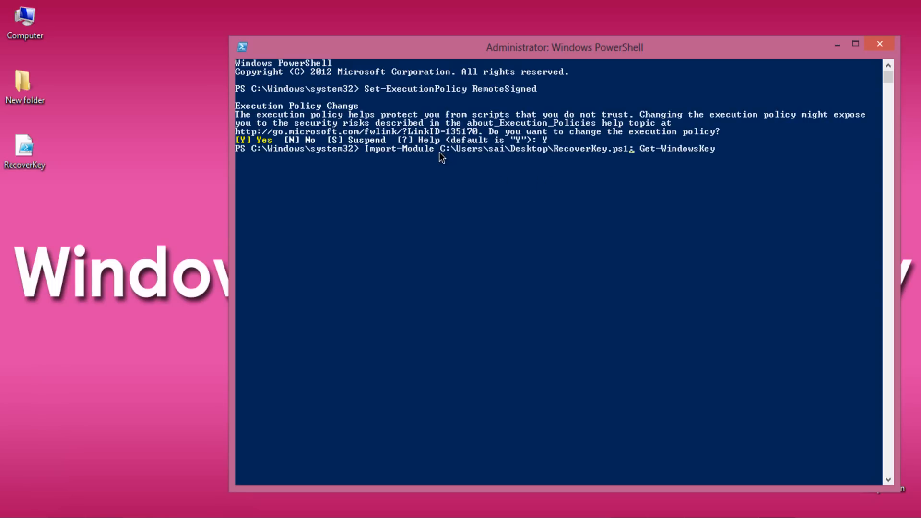
pyautogui.press('Return')
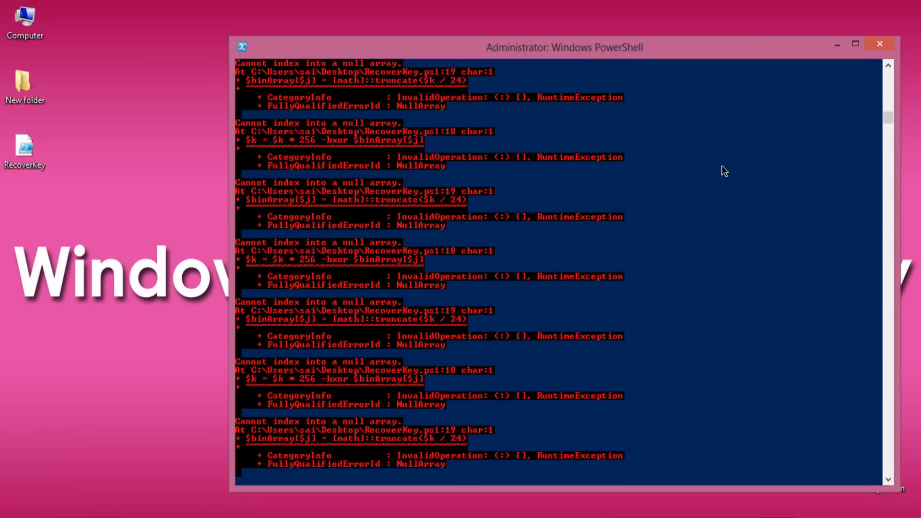
# Scroll the PowerShell output to read the recovered Windows 8 Pro product details
pyautogui.scroll(-3)
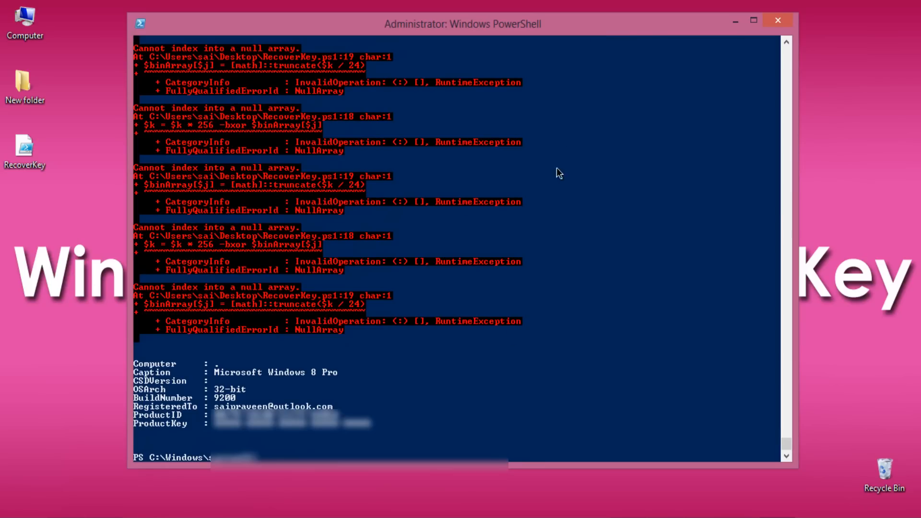
pyautogui.moveTo(492, 370)
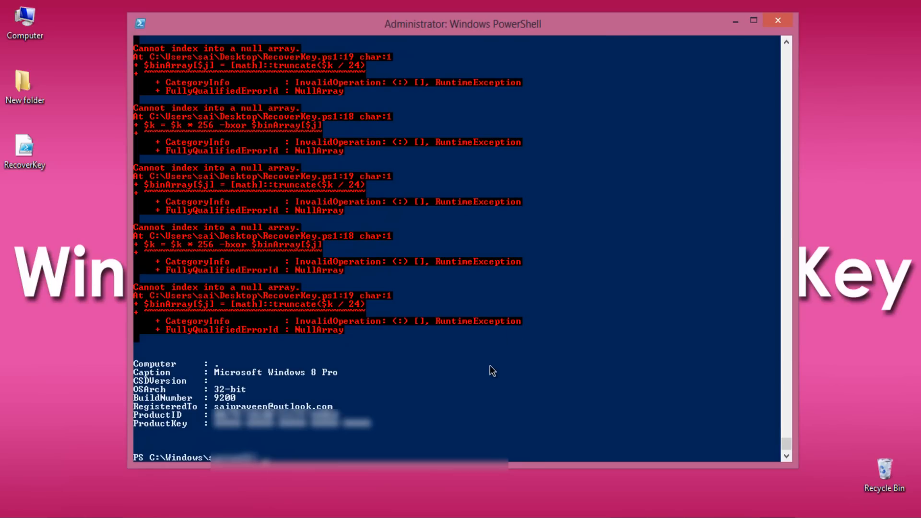
pyautogui.moveTo(519, 367)
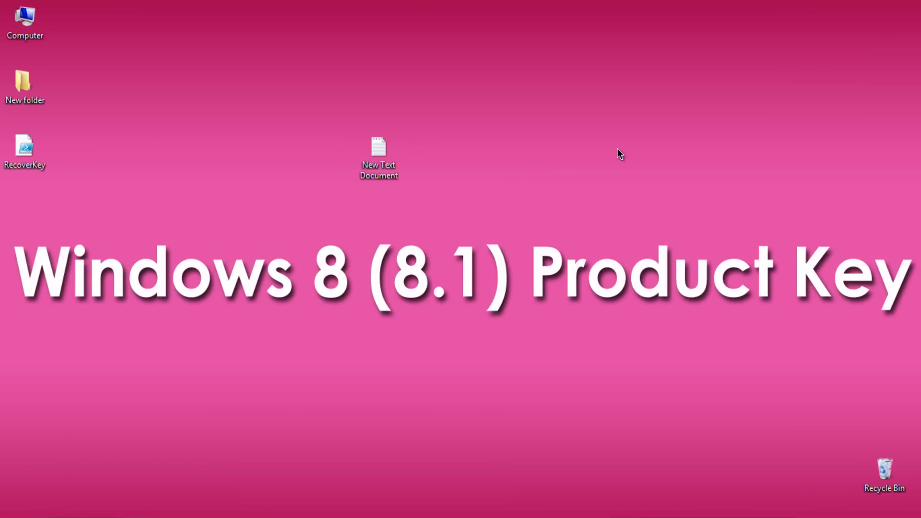
pyautogui.moveTo(626, 154)
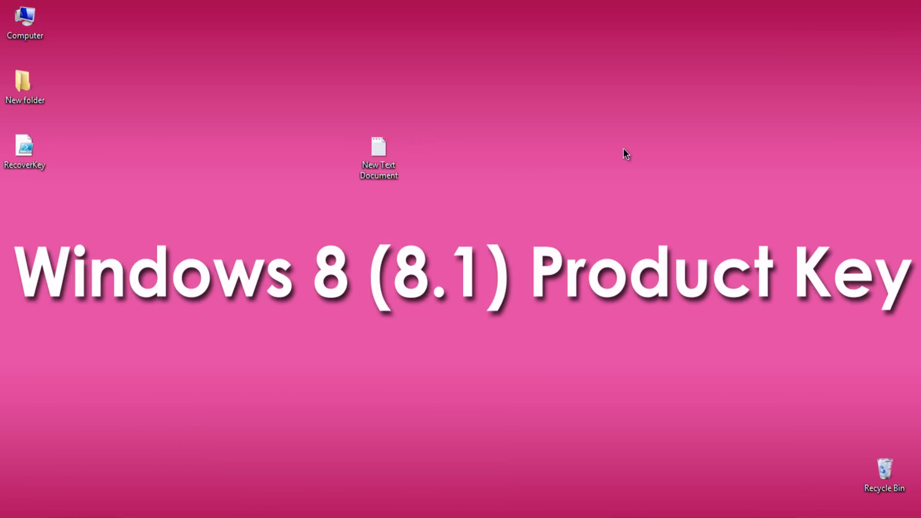